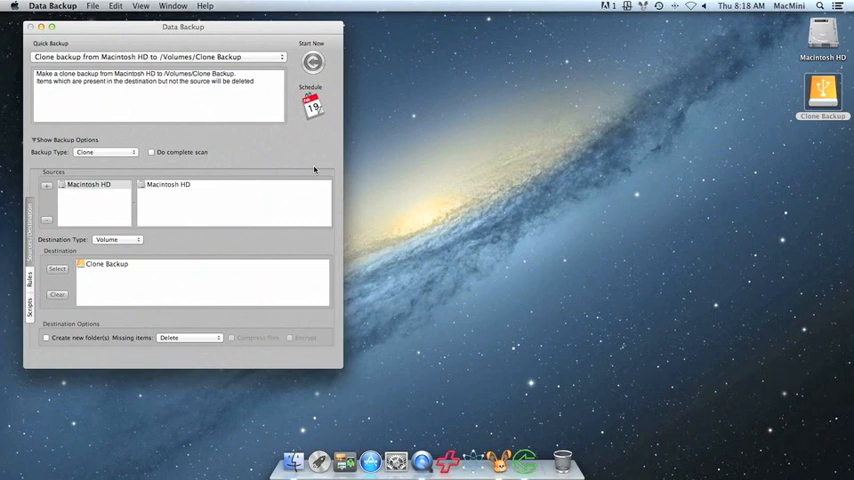
pyautogui.moveTo(258, 91)
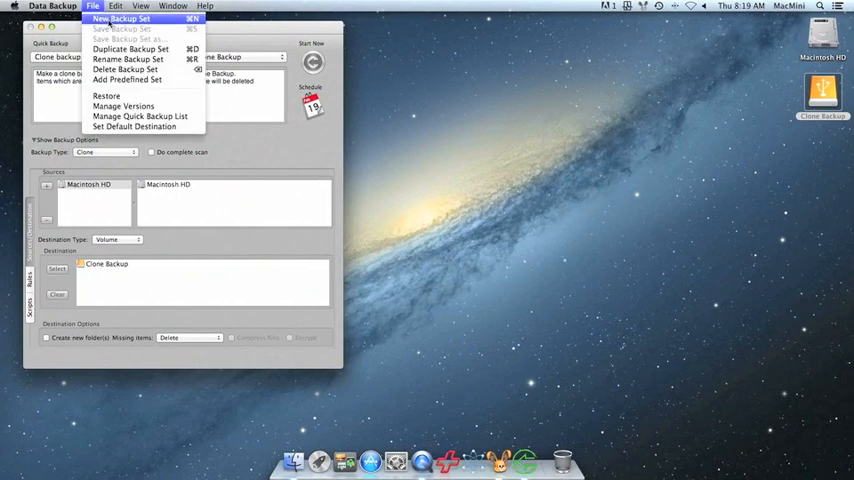
# - Create a new empty backup set via File > New Backup Set and view the backup types
pyautogui.click(120, 19)
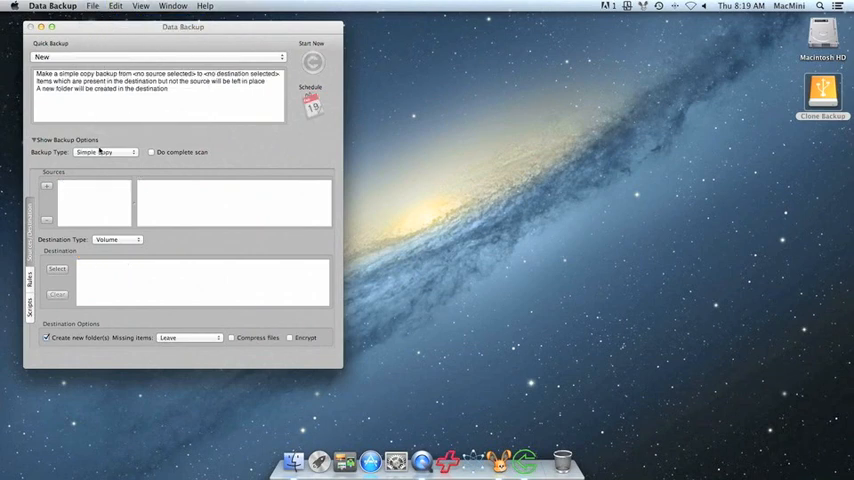
pyautogui.click(105, 152)
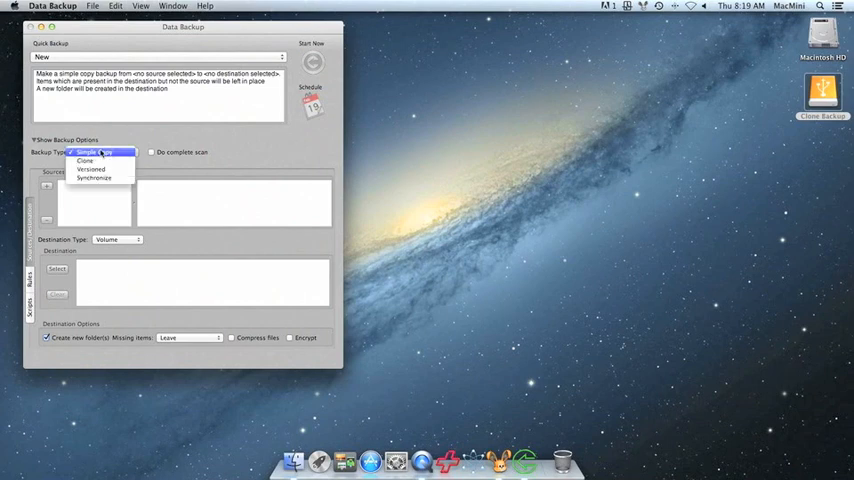
# - Set Backup Type to Clone and add Macintosh HD as the source
pyautogui.click(84, 160)
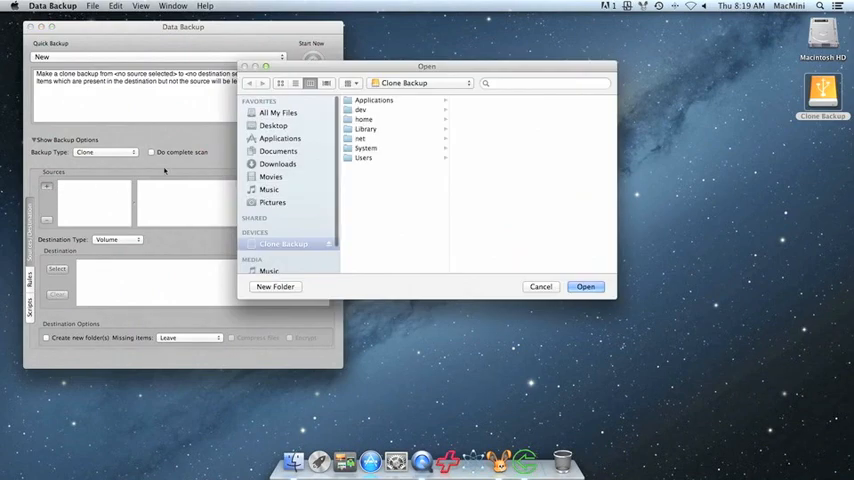
pyautogui.click(404, 82)
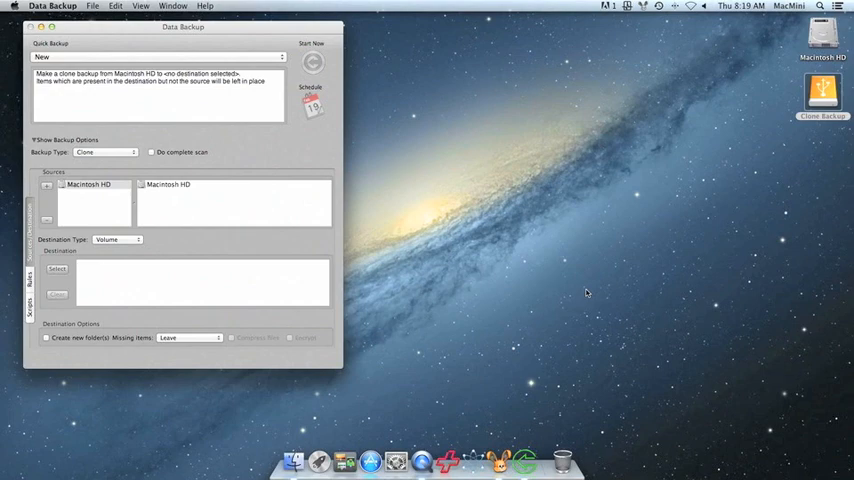
pyautogui.moveTo(580, 293)
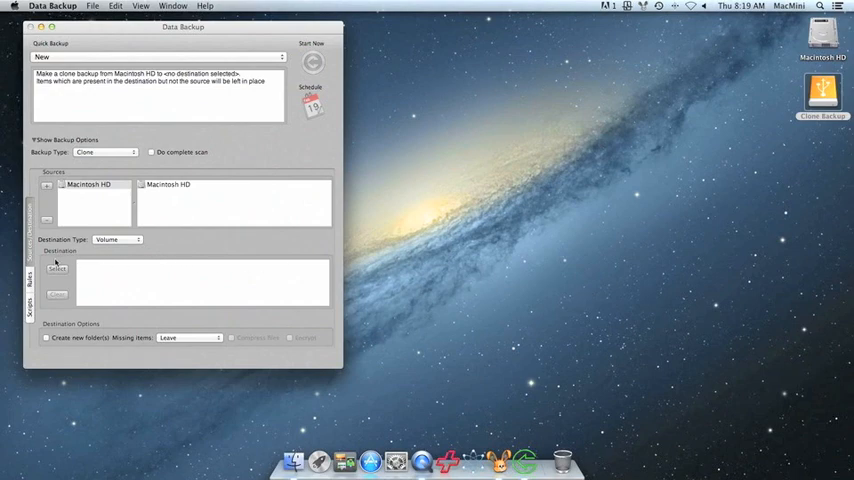
# - Keep Destination Type as Volume and select the Clone Backup volume as the destination
pyautogui.click(116, 239)
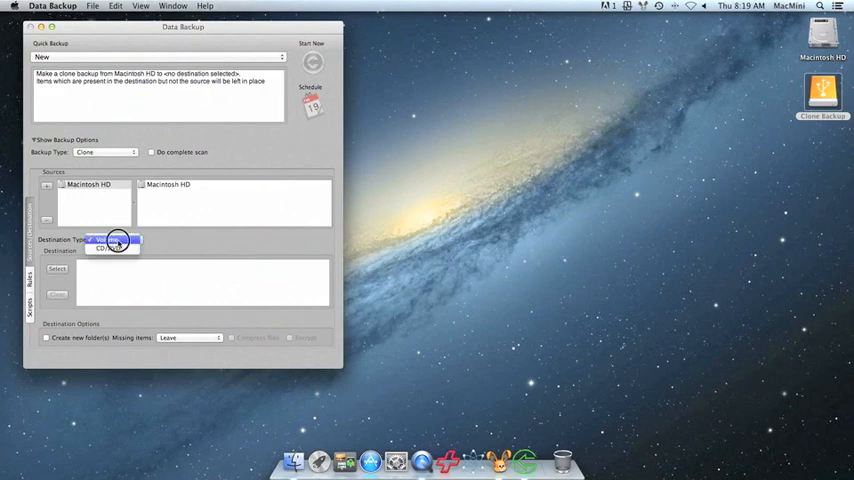
pyautogui.click(115, 240)
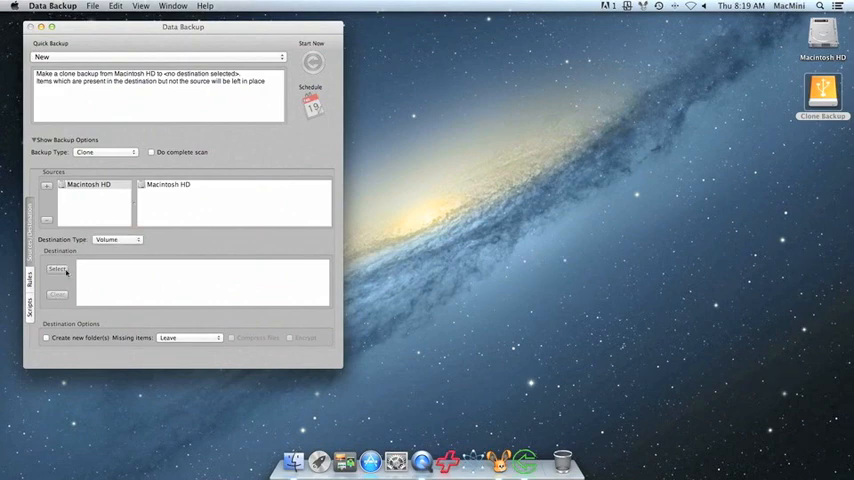
pyautogui.click(57, 270)
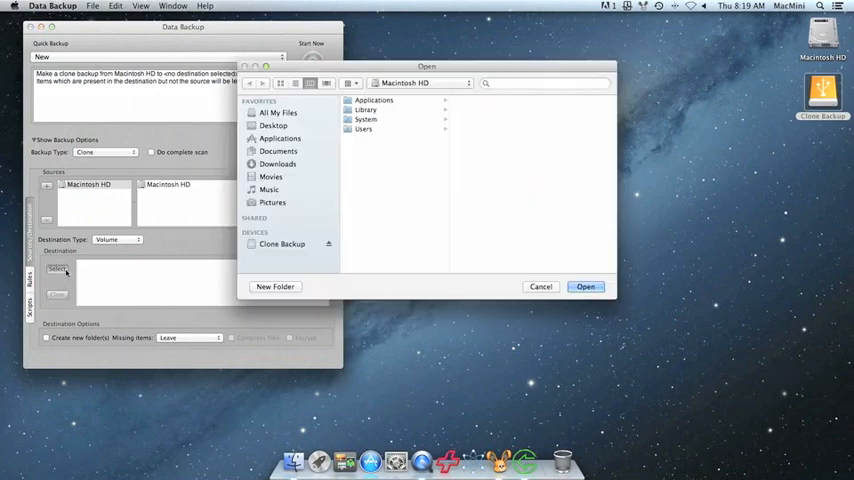
pyautogui.moveTo(237, 232)
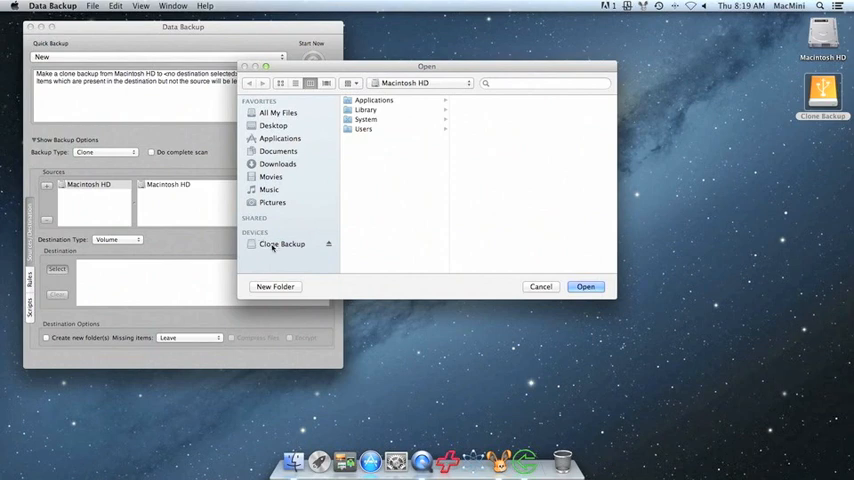
pyautogui.click(281, 244)
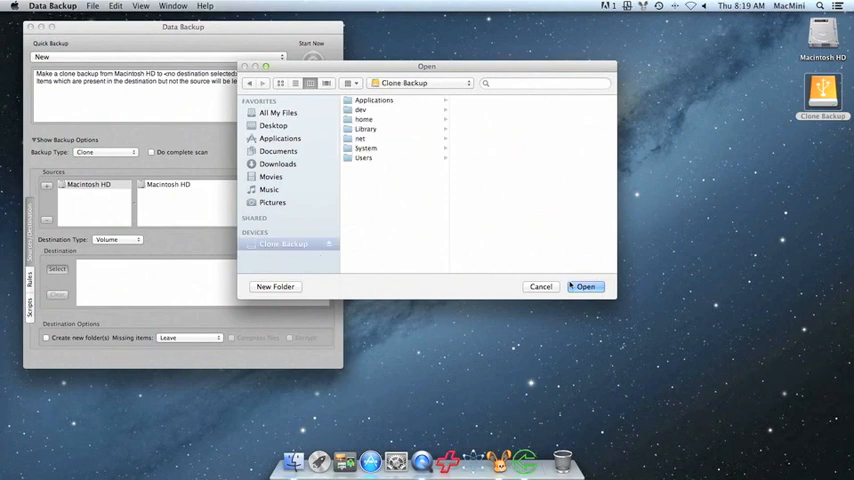
pyautogui.click(585, 287)
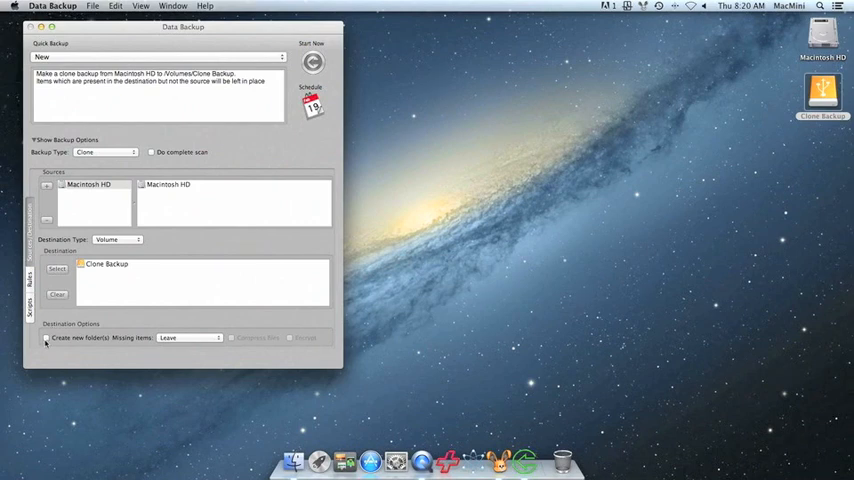
pyautogui.moveTo(178, 340)
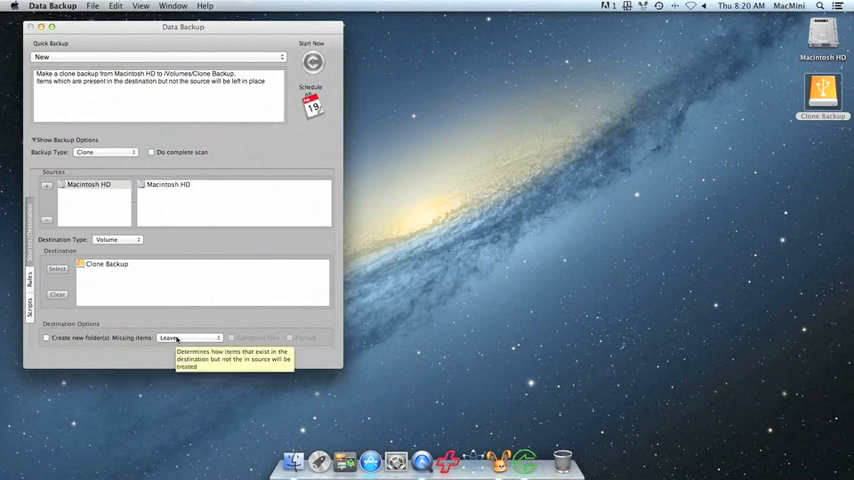
# - Set the Missing items option under Destination Options to Delete
pyautogui.click(187, 337)
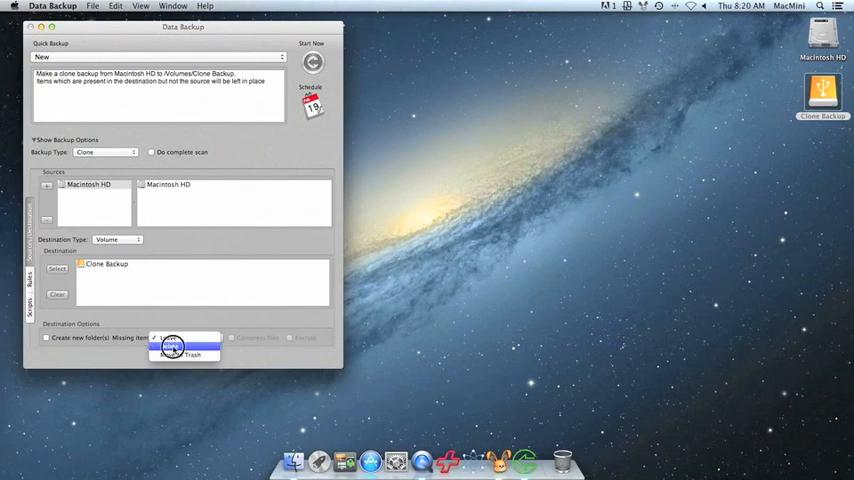
pyautogui.click(184, 355)
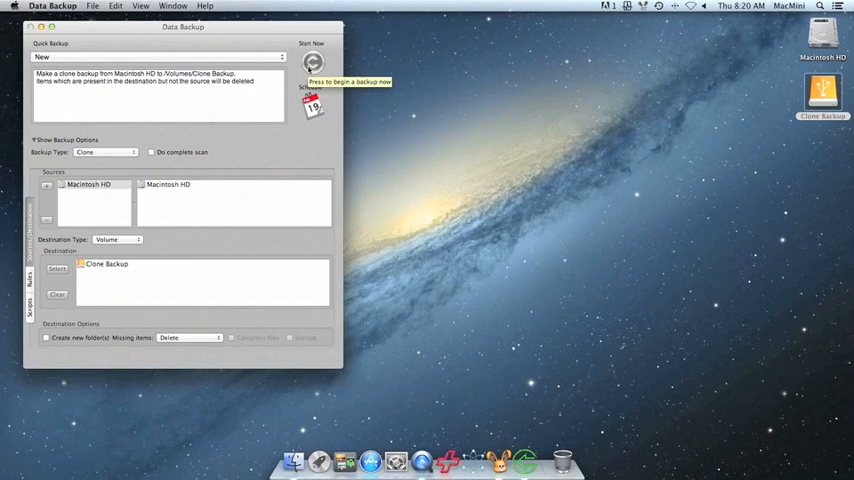
# - Save the set as 'Clone backup from Macintosh HD to /Volumes/Clone Backup' when starting it
pyautogui.click(313, 63)
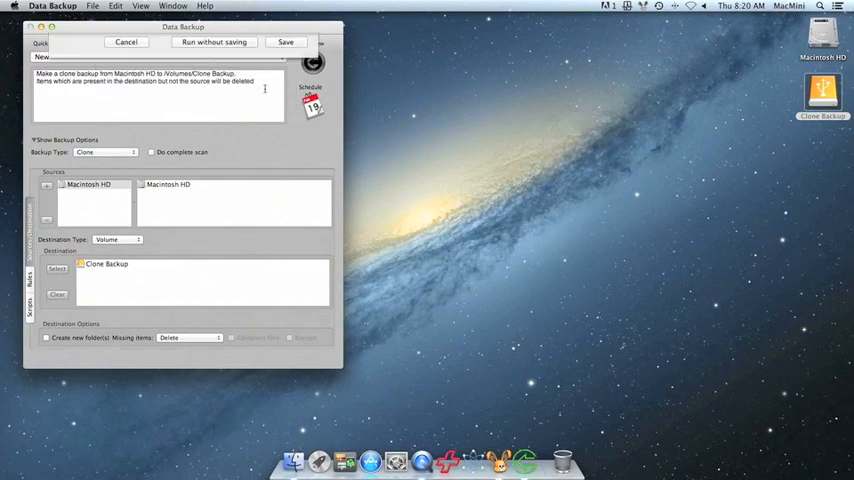
pyautogui.click(285, 42)
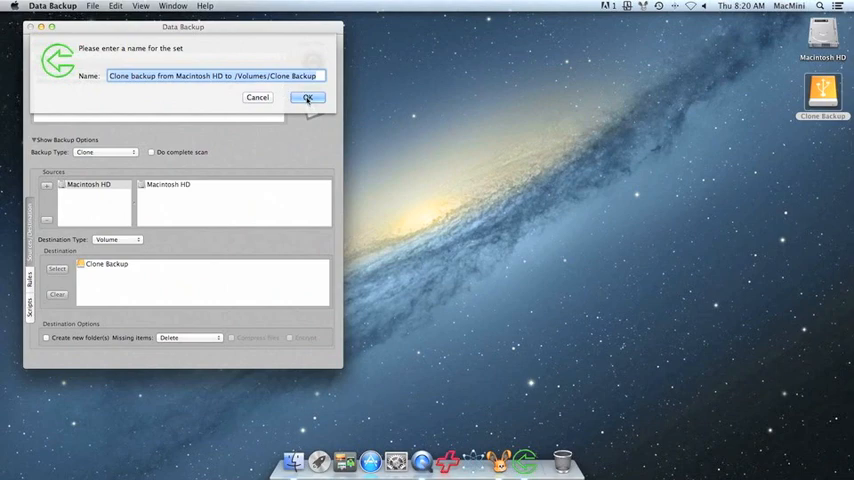
pyautogui.click(307, 97)
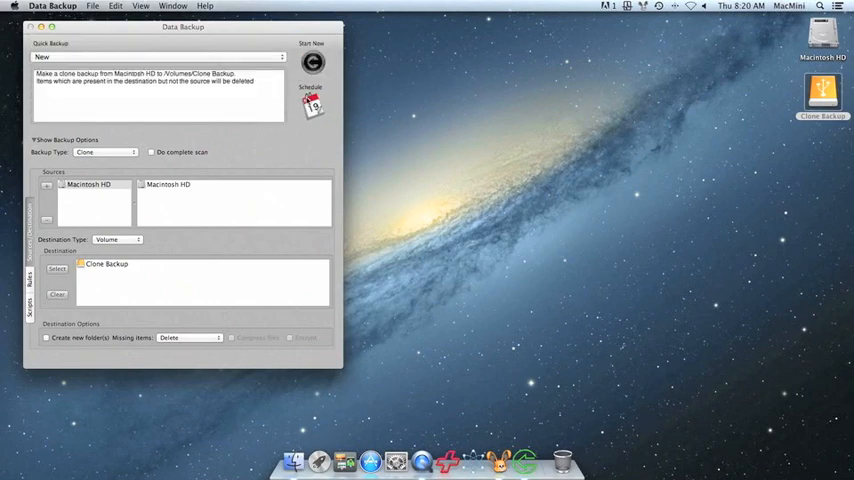
# - Run the clone backup until 57,424 files are copied, then dismiss the success alert
pyautogui.click(311, 62)
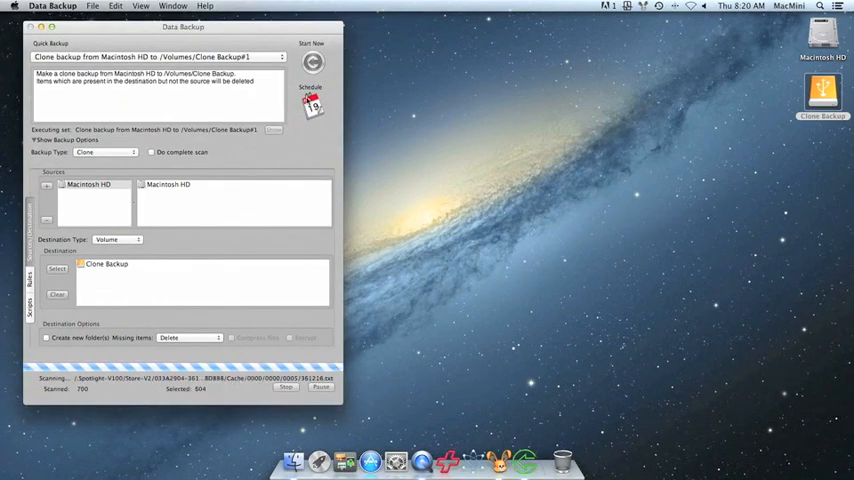
pyautogui.moveTo(312, 103)
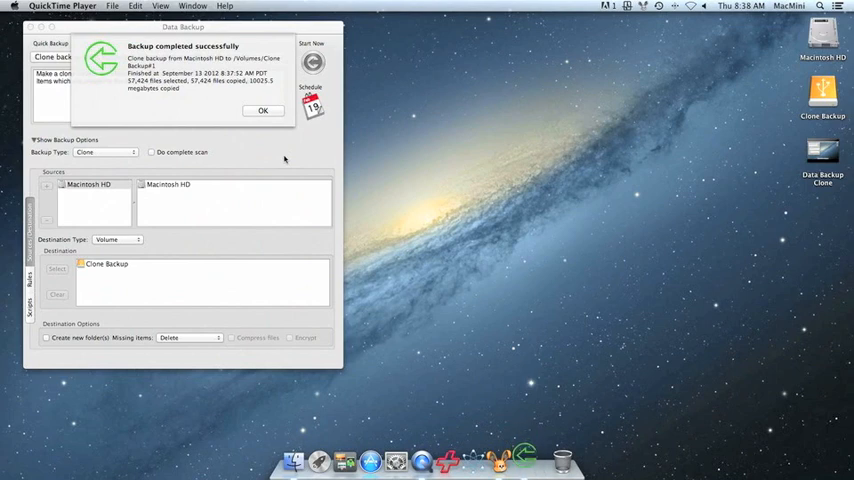
pyautogui.click(263, 110)
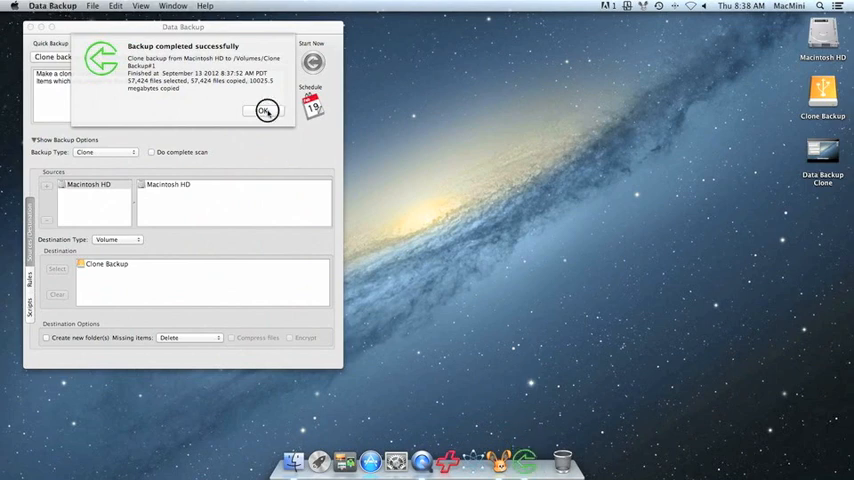
pyautogui.click(263, 110)
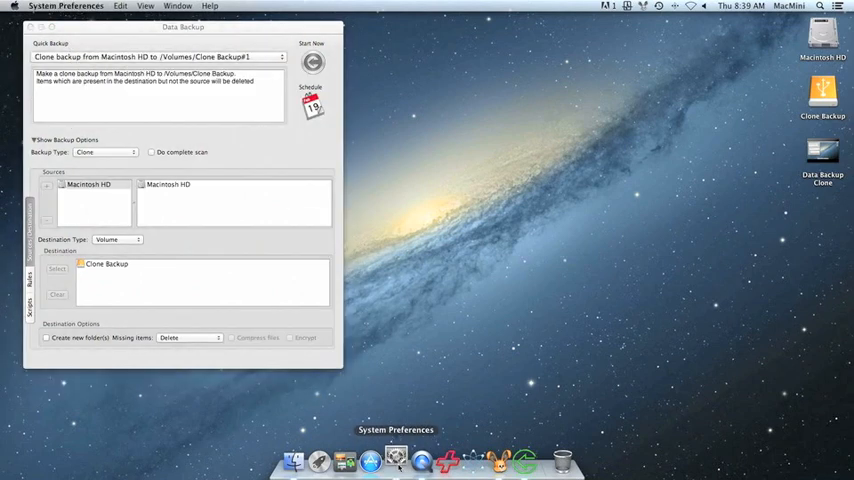
# - Select Clone Backup (OS X 10.8.1) in Startup Disk preferences and request a restart
pyautogui.click(395, 461)
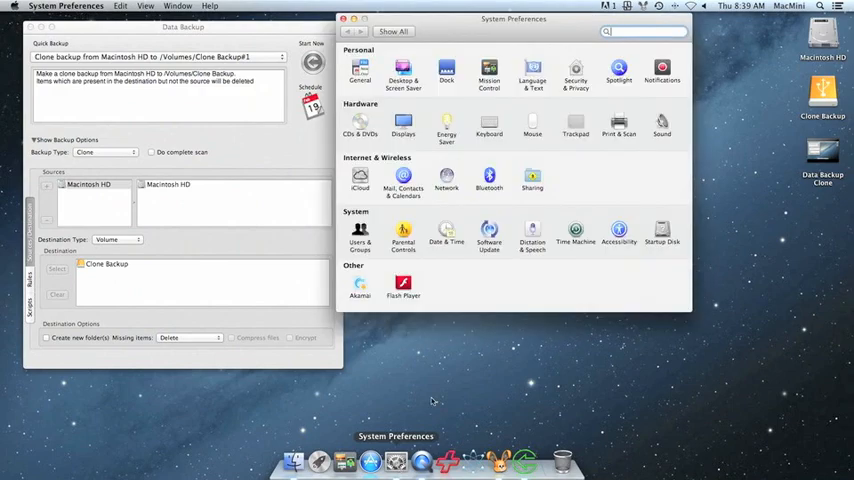
pyautogui.click(662, 237)
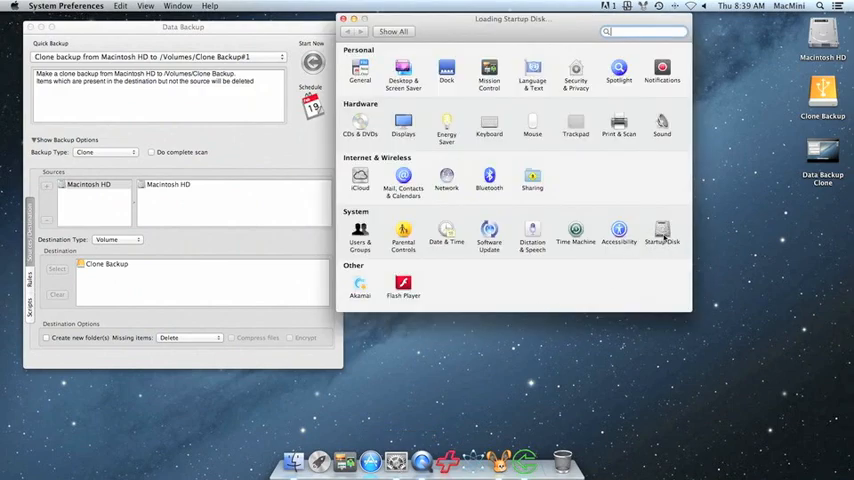
pyautogui.click(661, 235)
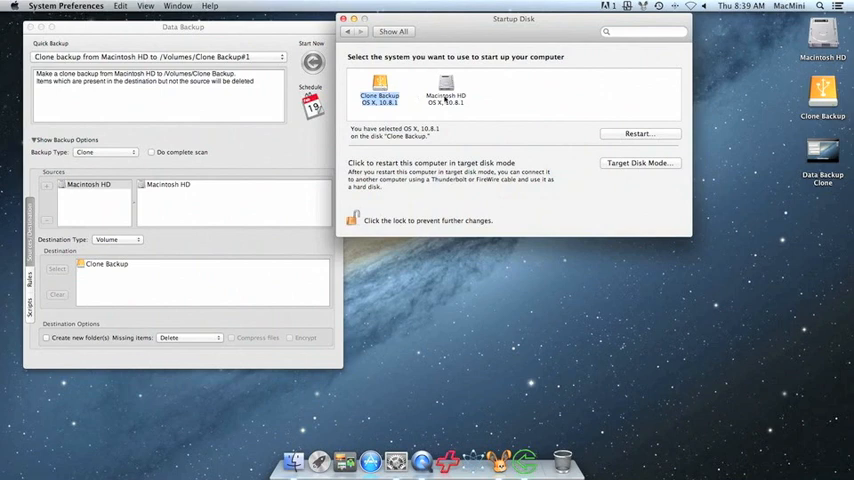
pyautogui.moveTo(628, 140)
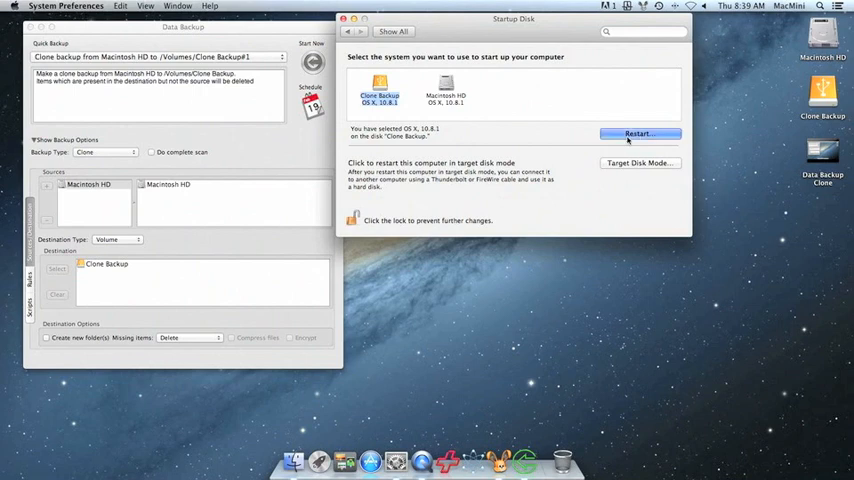
pyautogui.click(640, 133)
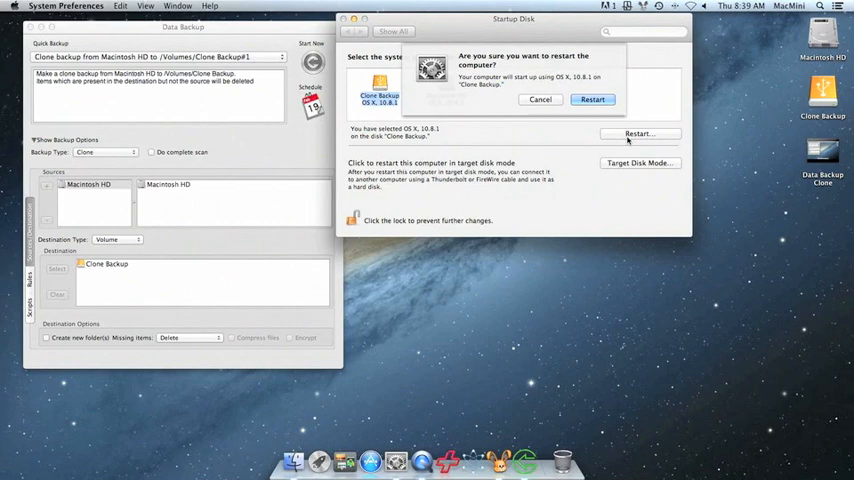
pyautogui.moveTo(594, 99)
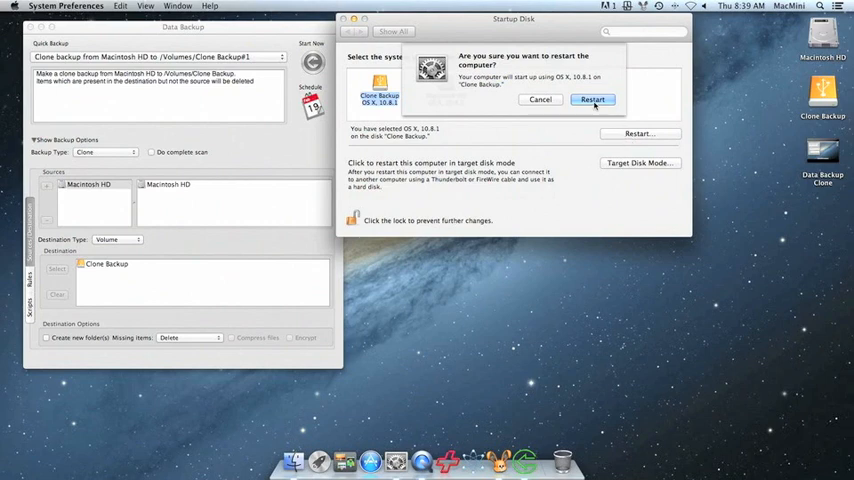